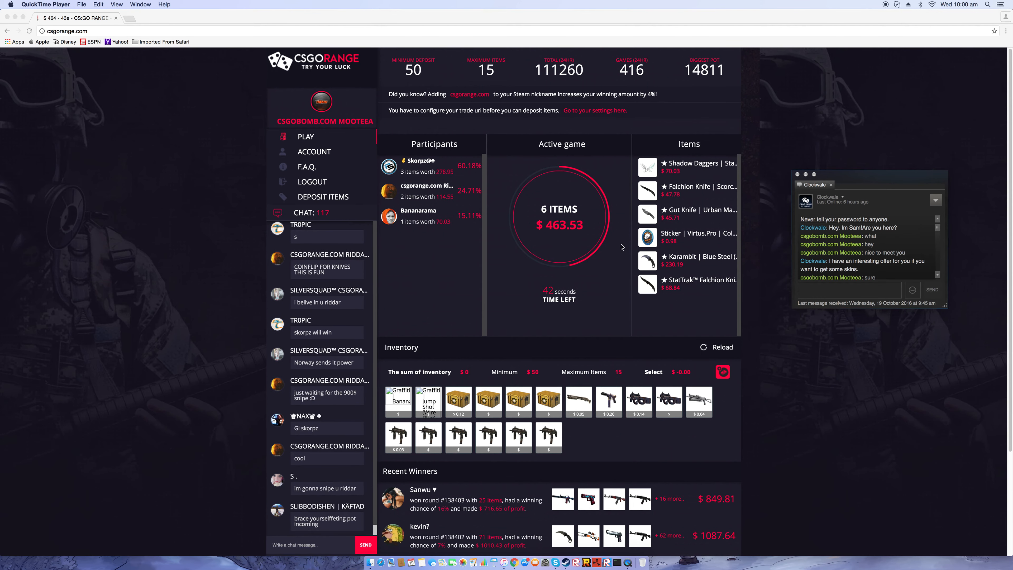
{"action": "mouse_move", "coordinate": [613, 233]}
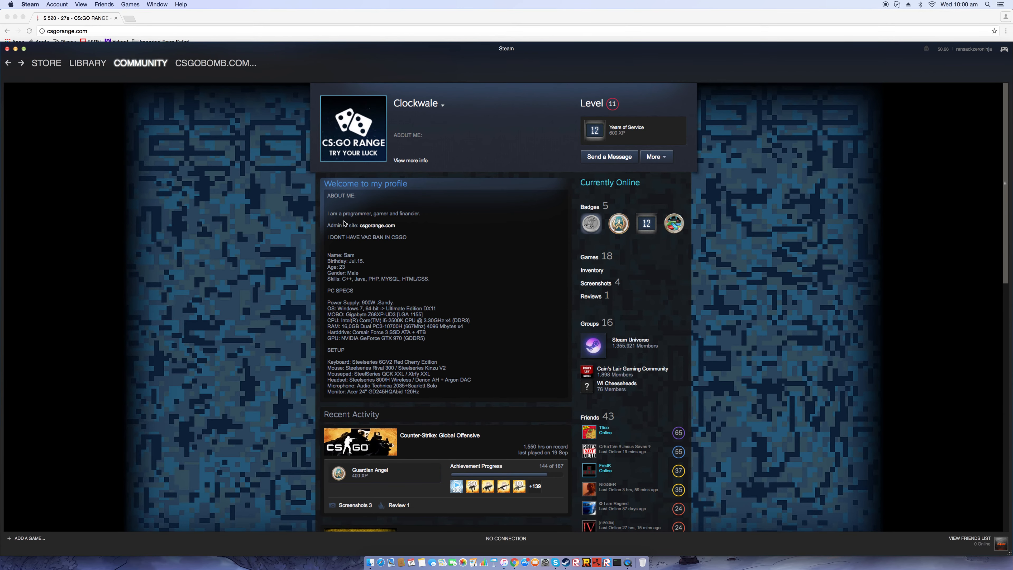
{"action": "mouse_move", "coordinate": [505, 252]}
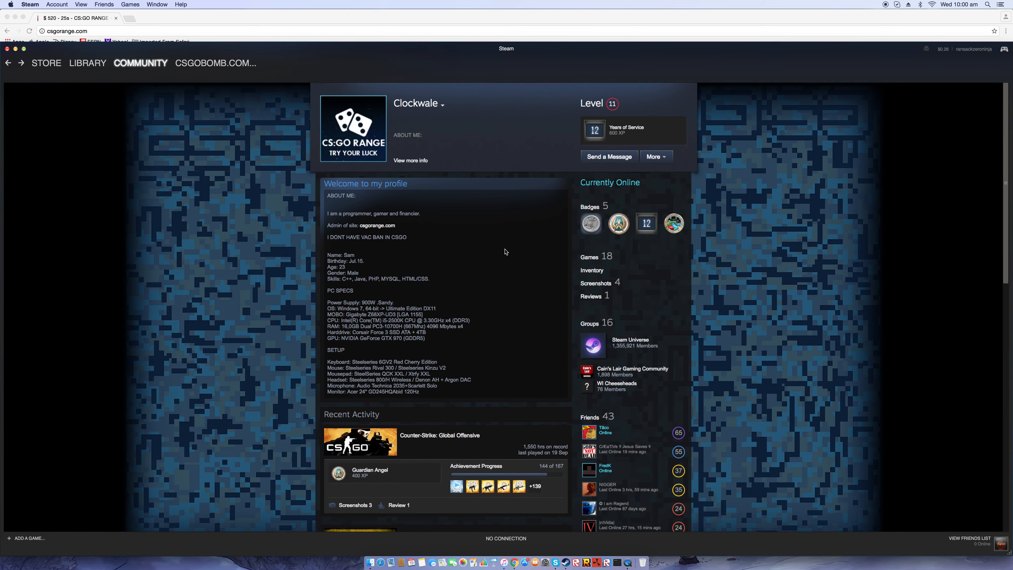
Scroll through Clockwale's Steam profile before returning to the CSGORange jackpot page
{"action": "scroll", "scroll_direction": "down", "scroll_amount": 3}
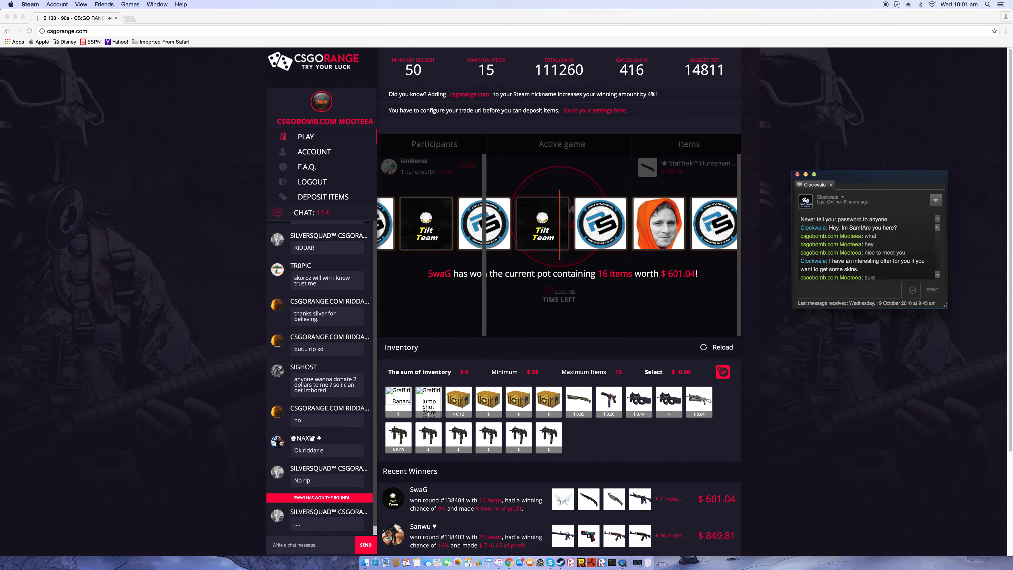
{"action": "scroll", "scroll_direction": "down", "scroll_amount": 3}
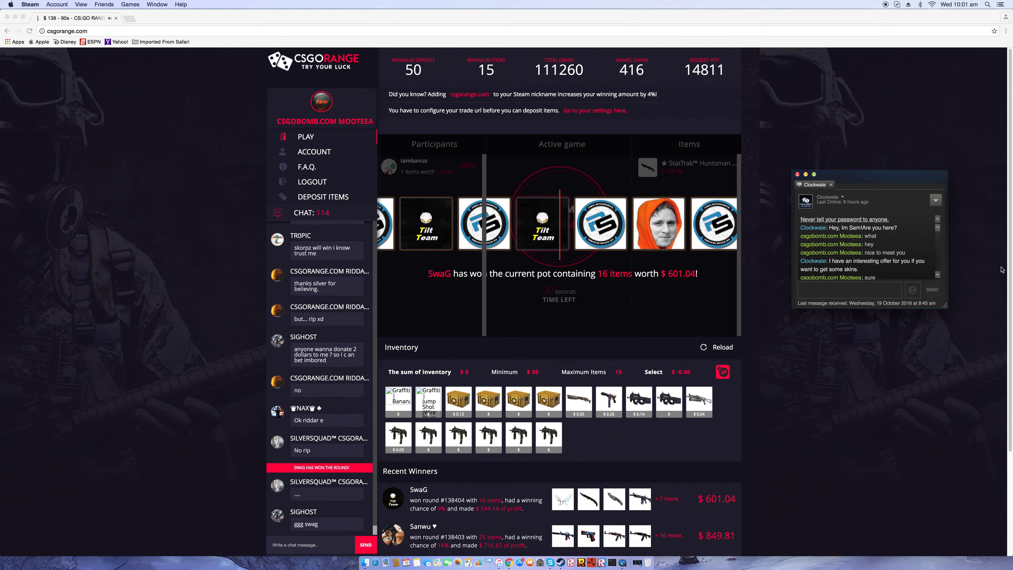
{"action": "scroll", "scroll_direction": "down", "scroll_amount": 3}
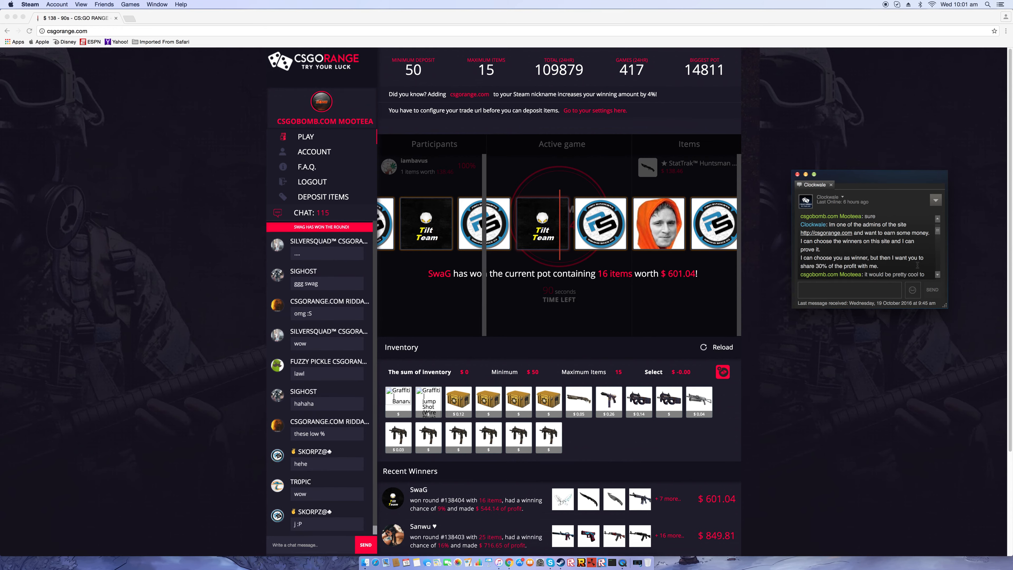
{"action": "scroll", "scroll_direction": "down", "scroll_amount": 3}
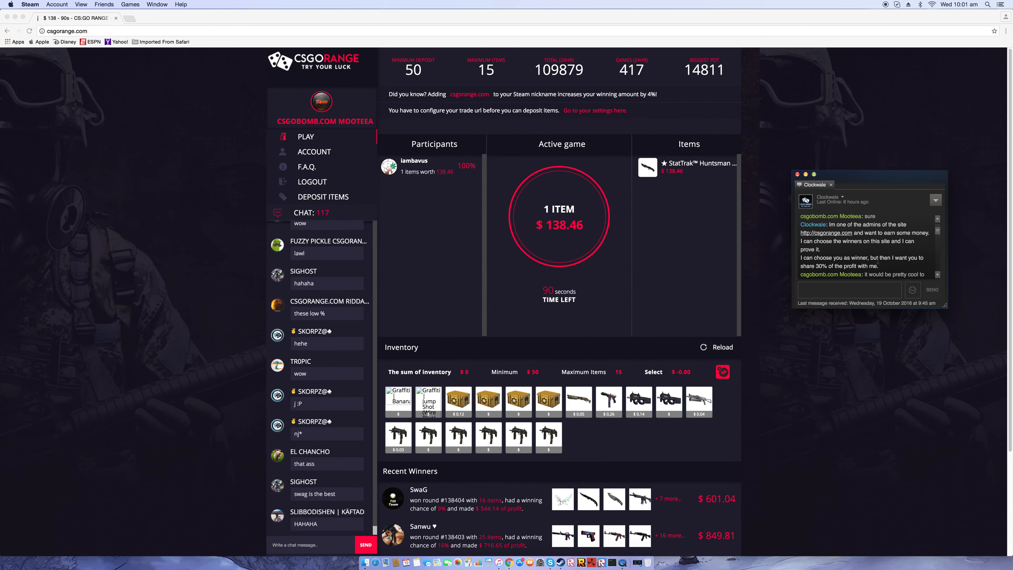
{"action": "scroll", "scroll_direction": "down", "scroll_amount": 3}
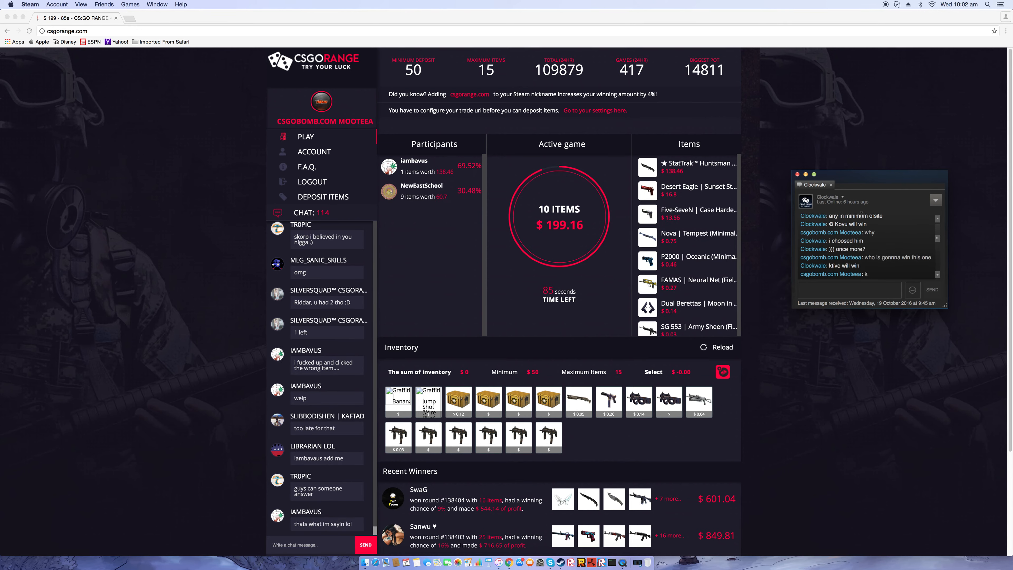
{"action": "scroll", "scroll_direction": "down", "scroll_amount": 3}
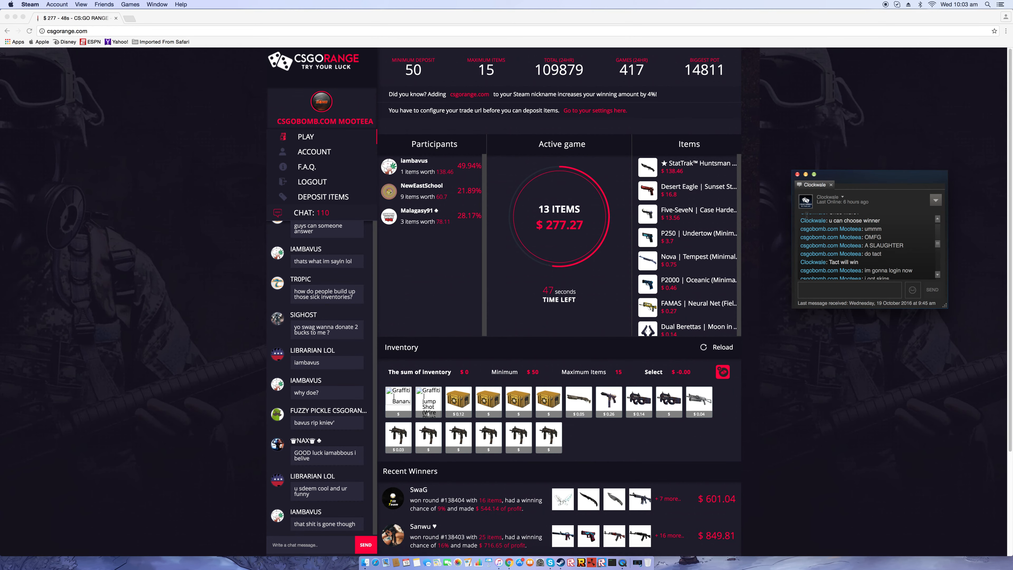
{"action": "scroll", "scroll_direction": "down", "scroll_amount": 3}
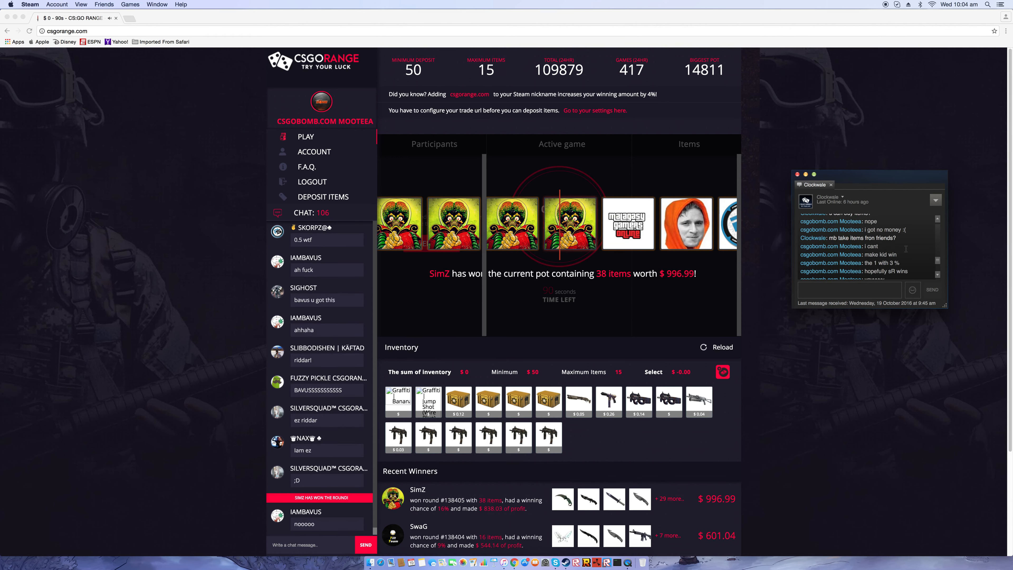
Scroll down through CSGORange's Recent Winners list, topped by SimZ's $996.99 win
{"action": "scroll", "scroll_direction": "down", "scroll_amount": 3}
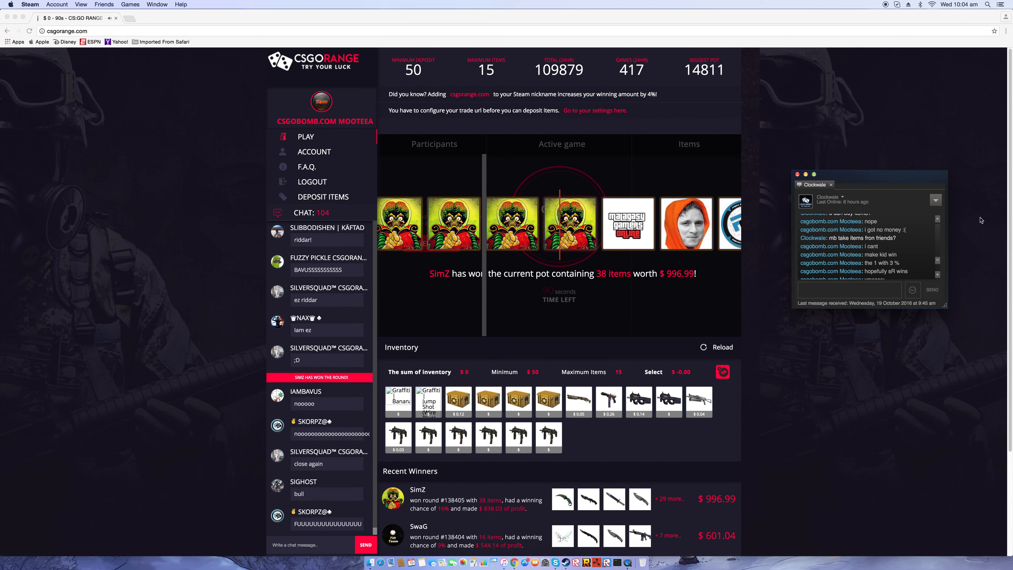
{"action": "scroll", "scroll_direction": "down", "scroll_amount": 3}
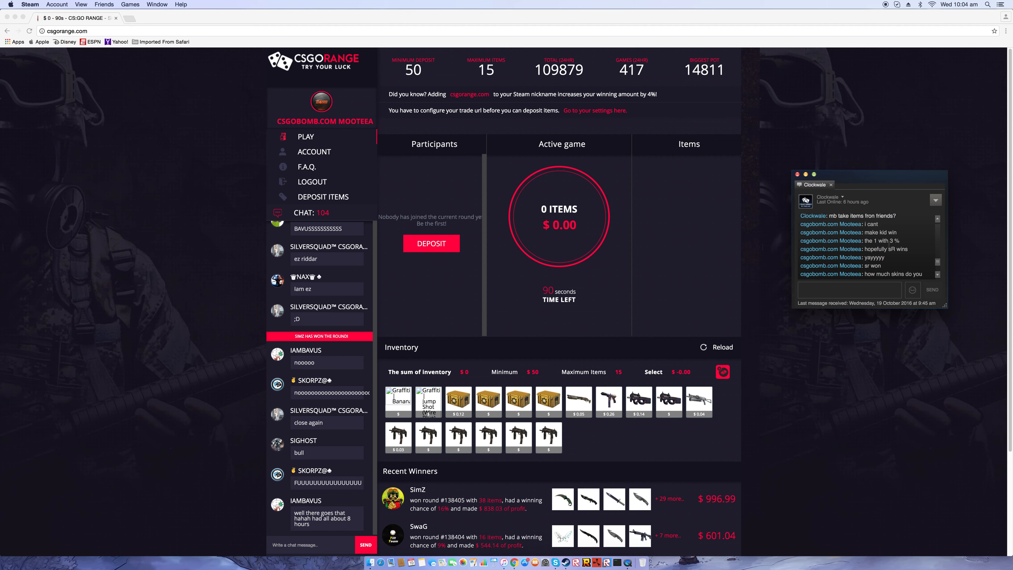
{"action": "mouse_move", "coordinate": [865, 178]}
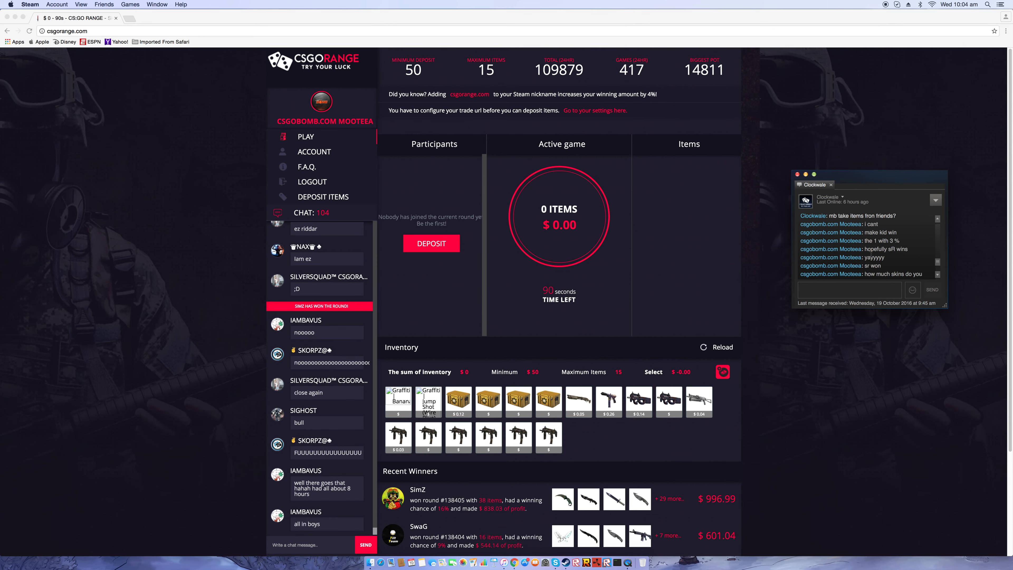
{"action": "scroll", "scroll_direction": "down", "scroll_amount": 3}
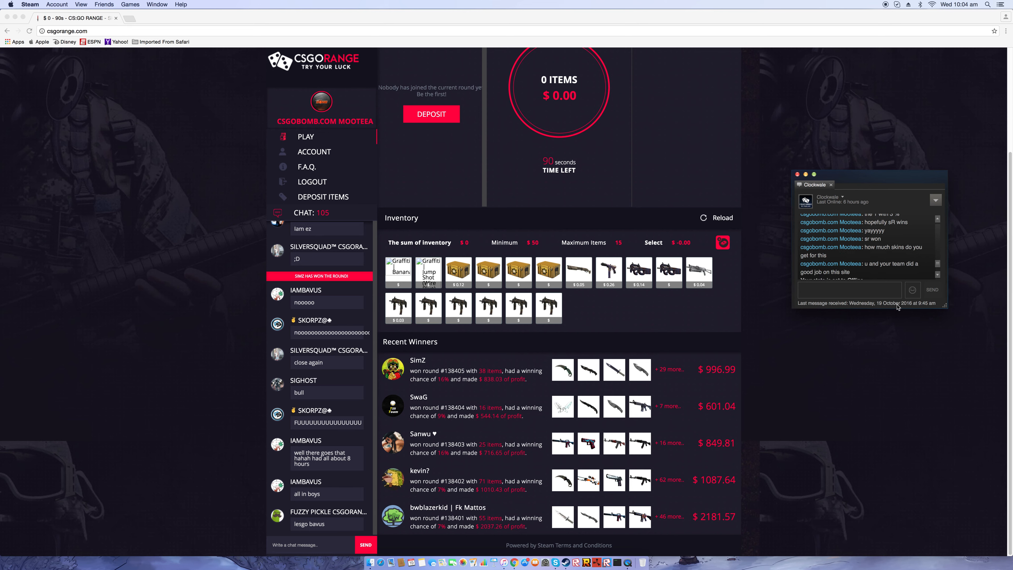
{"action": "mouse_move", "coordinate": [537, 418]}
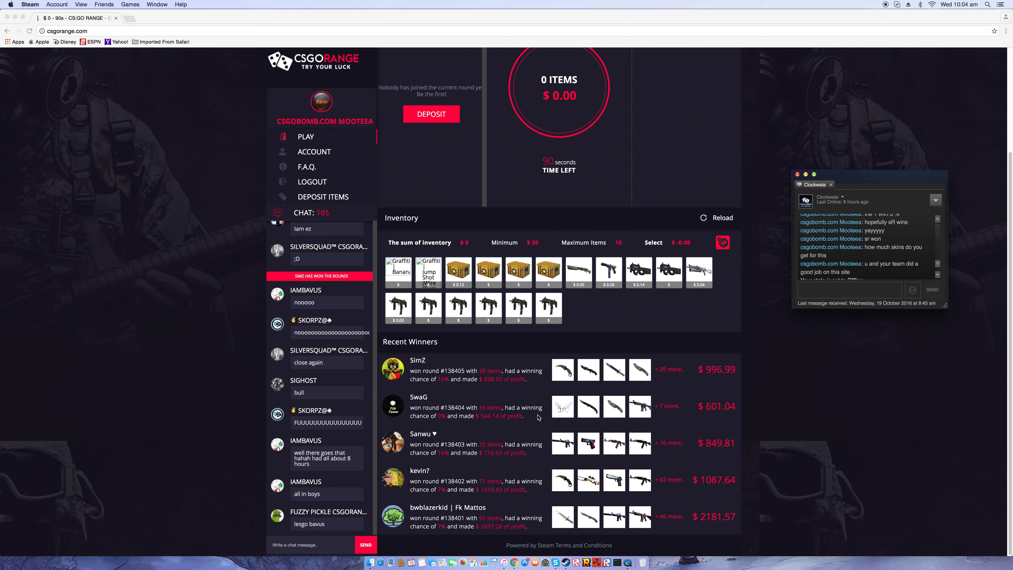
{"action": "mouse_move", "coordinate": [894, 327]}
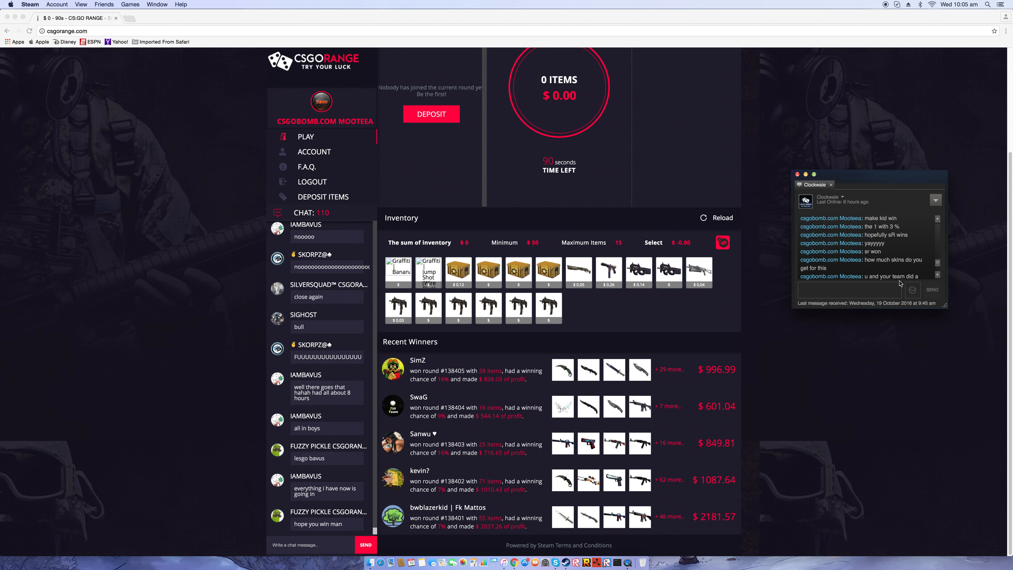
{"action": "scroll", "scroll_direction": "down", "scroll_amount": 3}
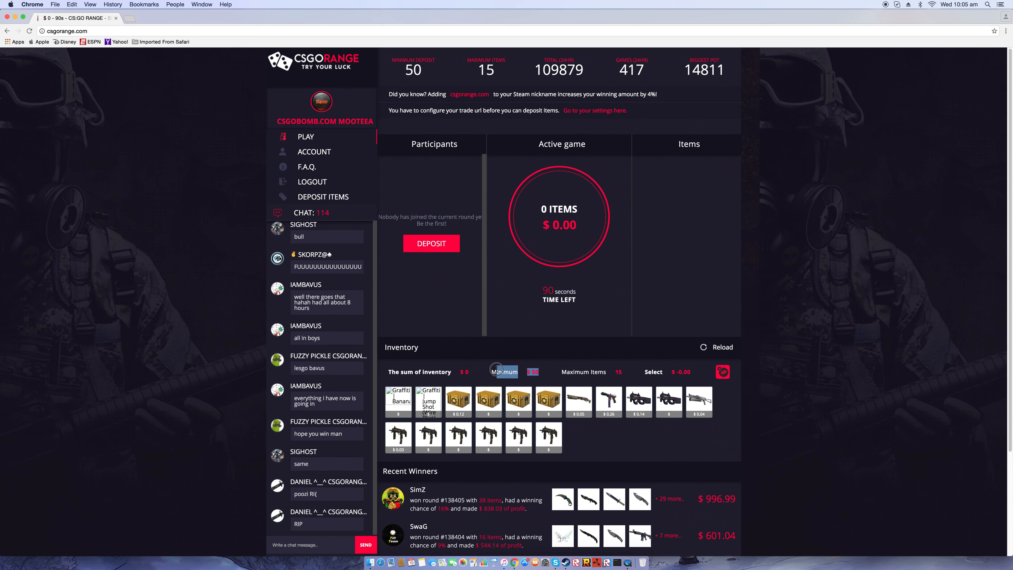
Navigate from CSGORange to csgopot.com, landing on CSGOBomb's coin flip page
{"action": "scroll", "scroll_direction": "down", "scroll_amount": 3}
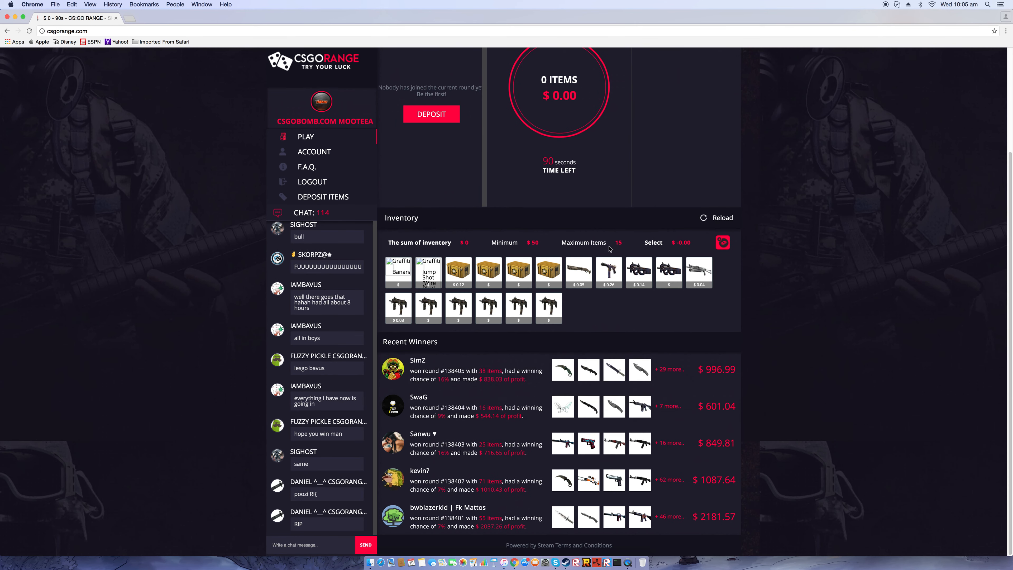
{"action": "mouse_move", "coordinate": [696, 463]}
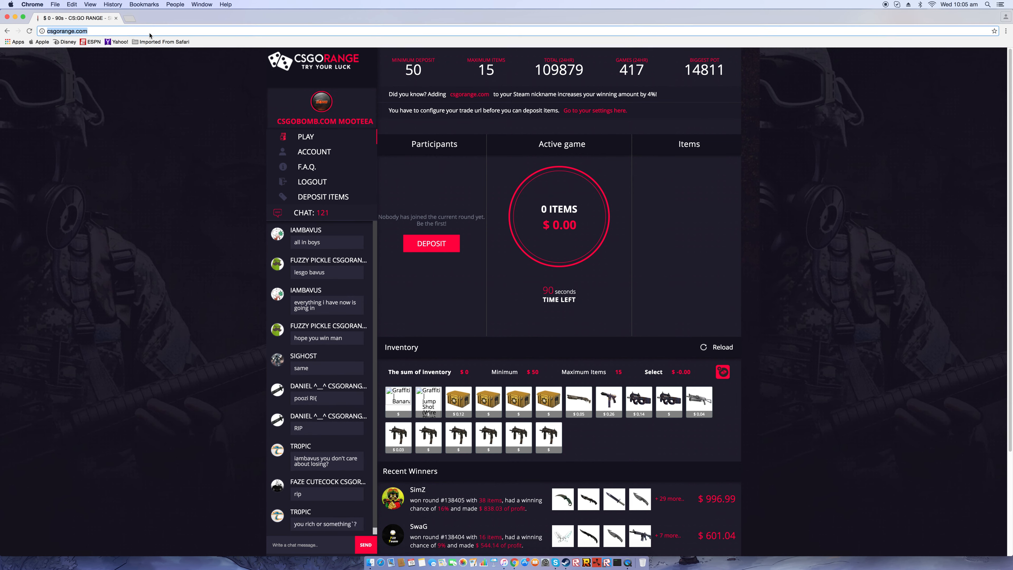
{"action": "type", "text": "csgopot.com"}
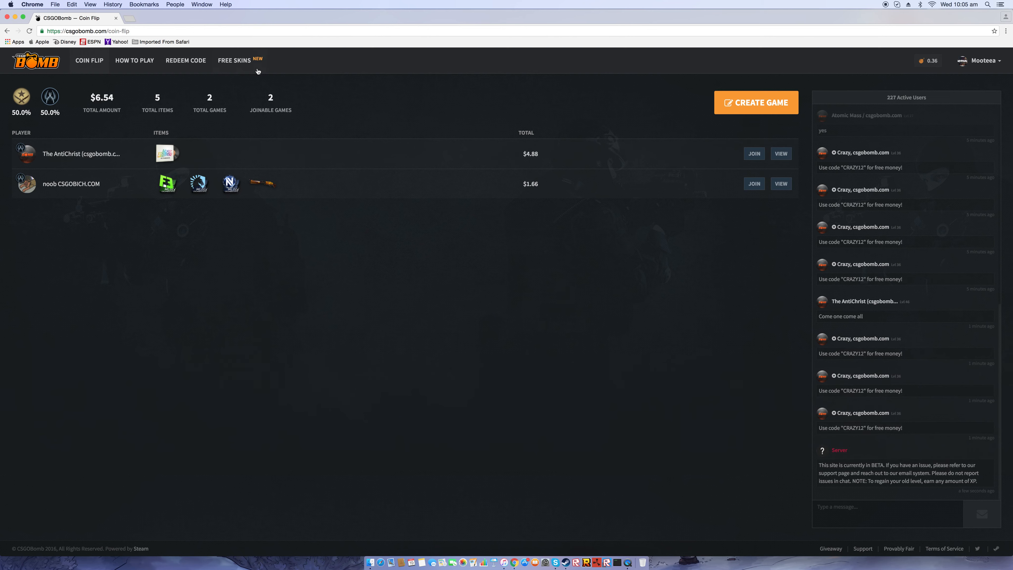
Go to Free Skins, then the Earn Bombs affiliates page, and focus the Set Your Code box
{"action": "left_click", "coordinate": [234, 60]}
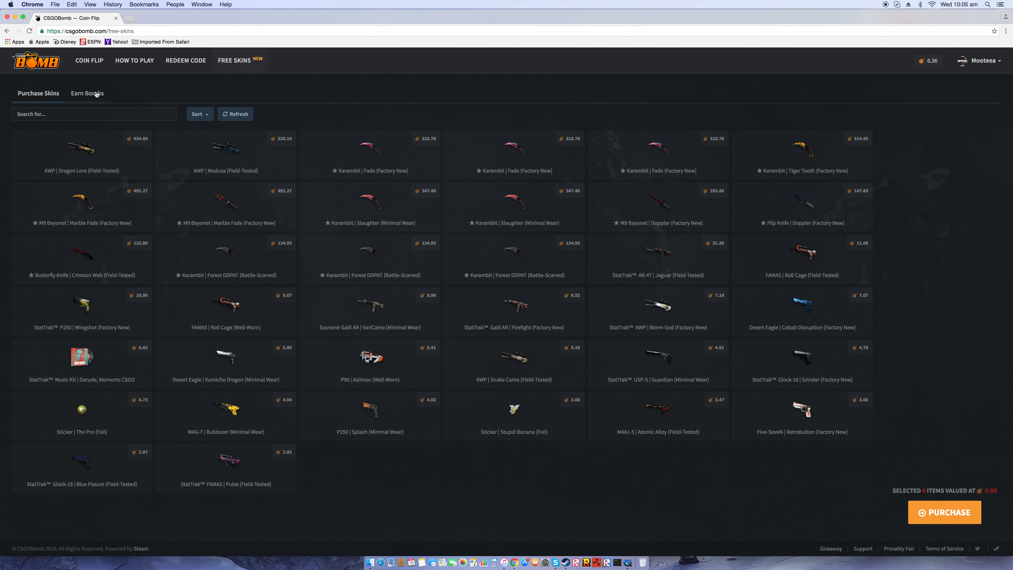
{"action": "left_click", "coordinate": [86, 92]}
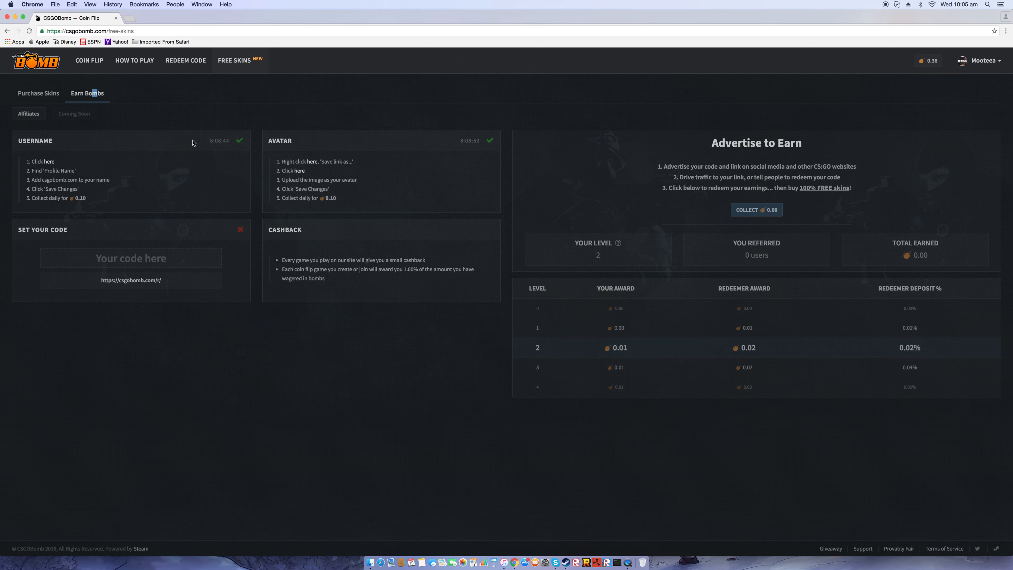
{"action": "mouse_move", "coordinate": [403, 124]}
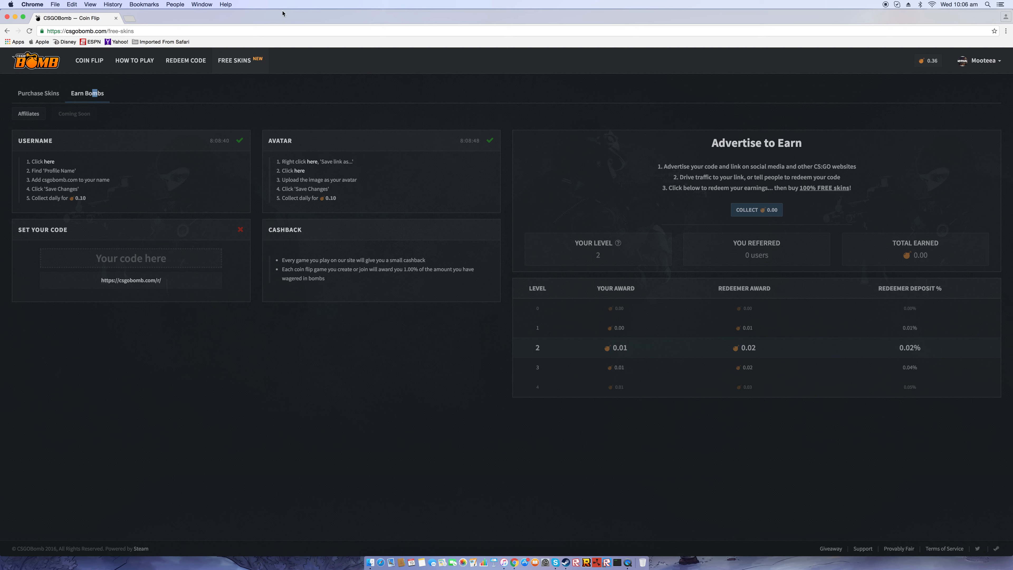
{"action": "mouse_move", "coordinate": [196, 244]}
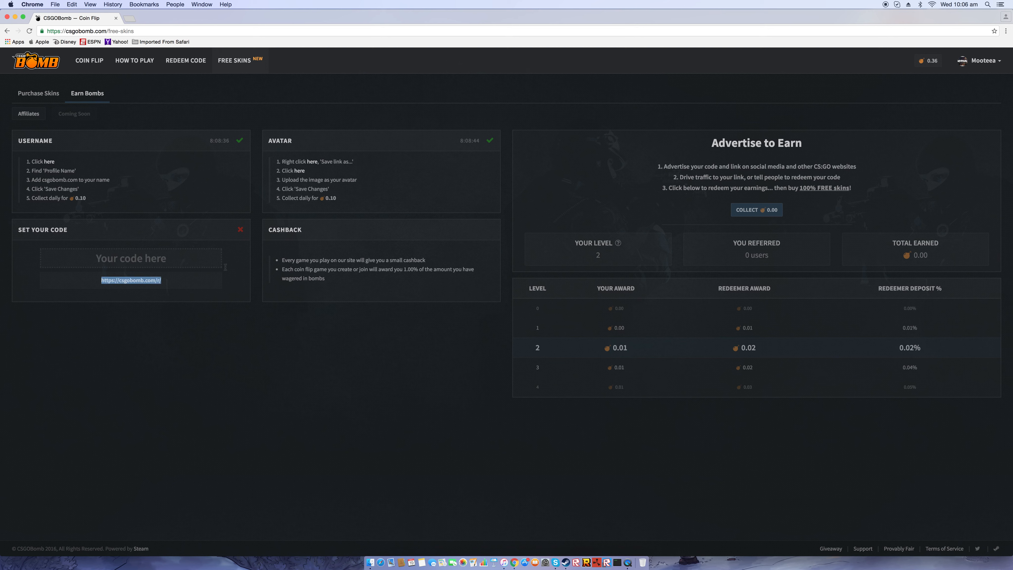
{"action": "left_click", "coordinate": [129, 257]}
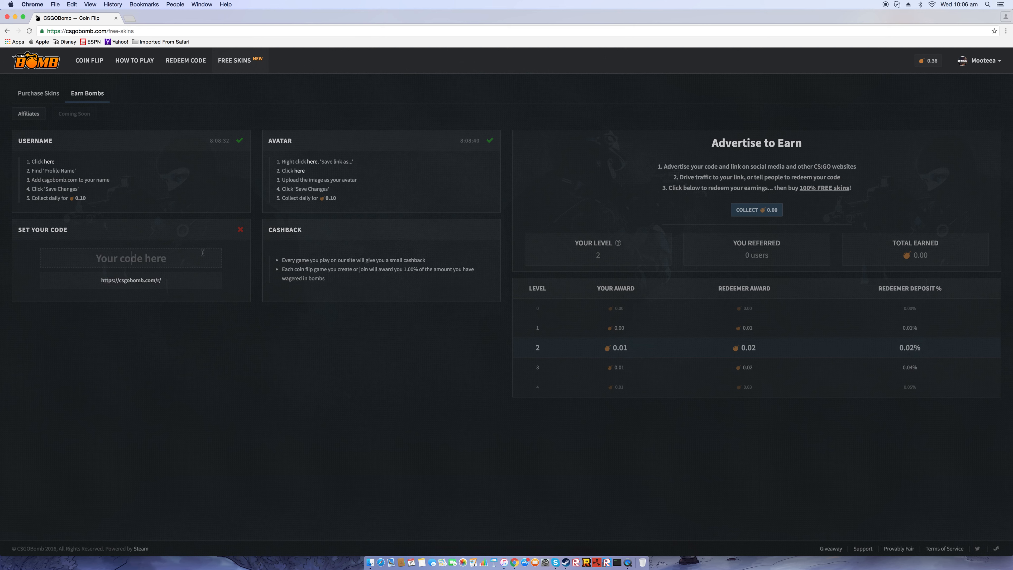
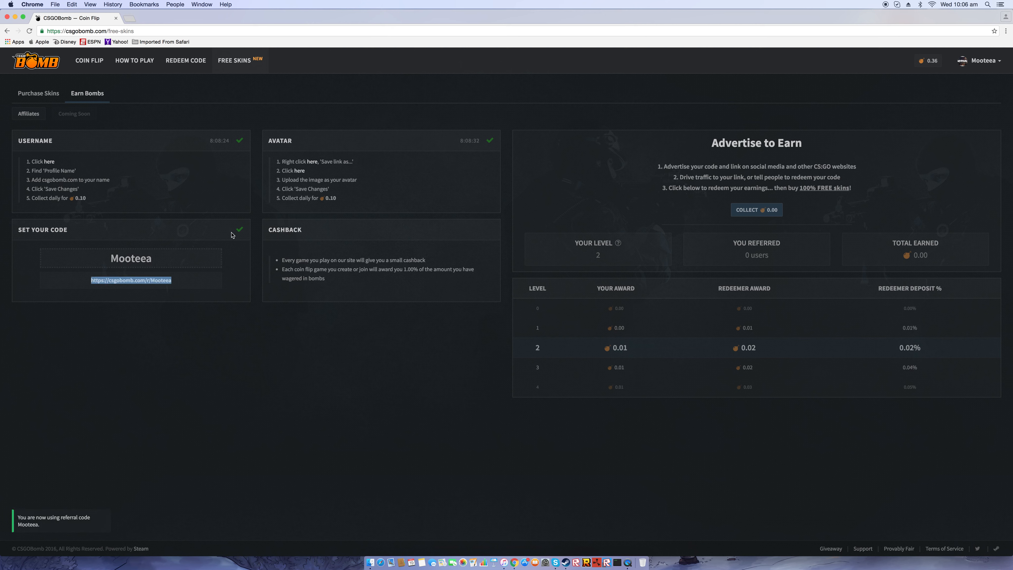
{"action": "mouse_move", "coordinate": [232, 303]}
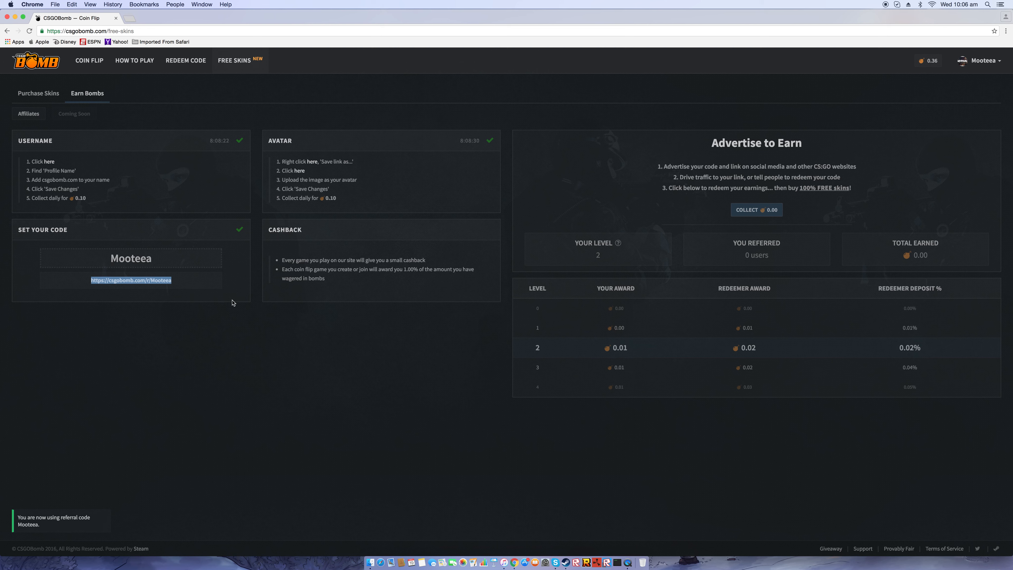
{"action": "mouse_move", "coordinate": [278, 314]}
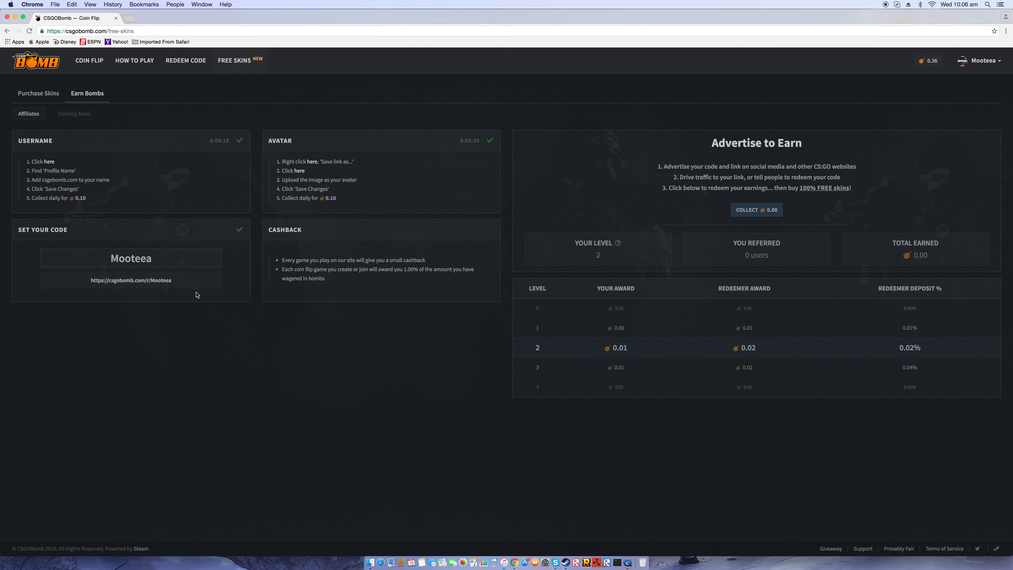
{"action": "double_click", "coordinate": [130, 280]}
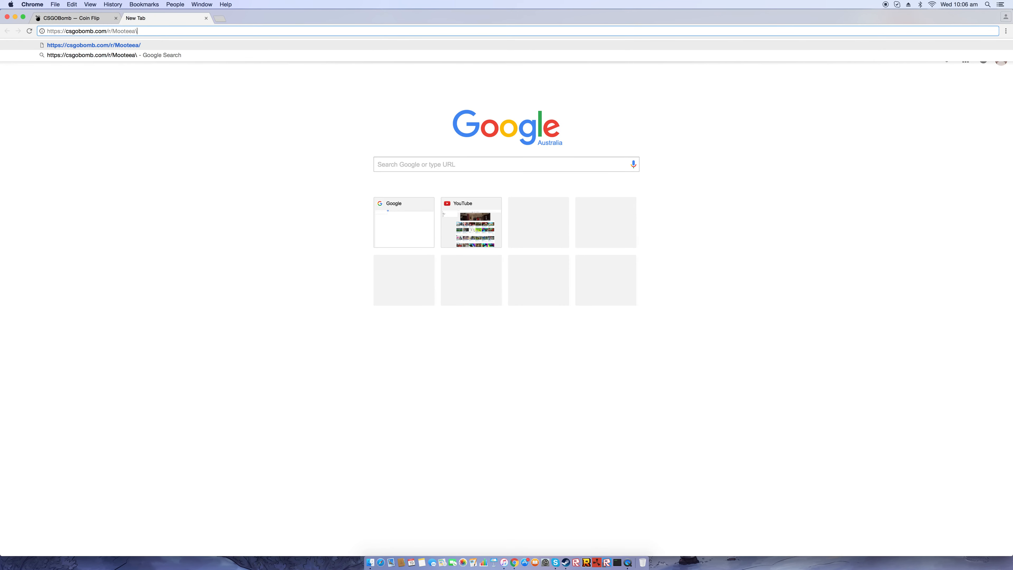
{"action": "key", "text": "Return"}
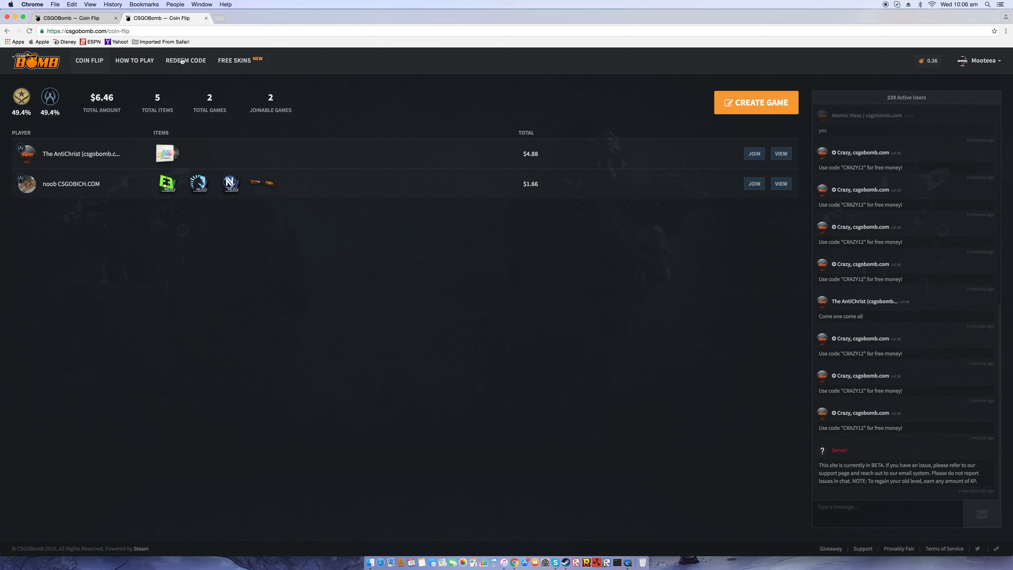
{"action": "left_click", "coordinate": [185, 60]}
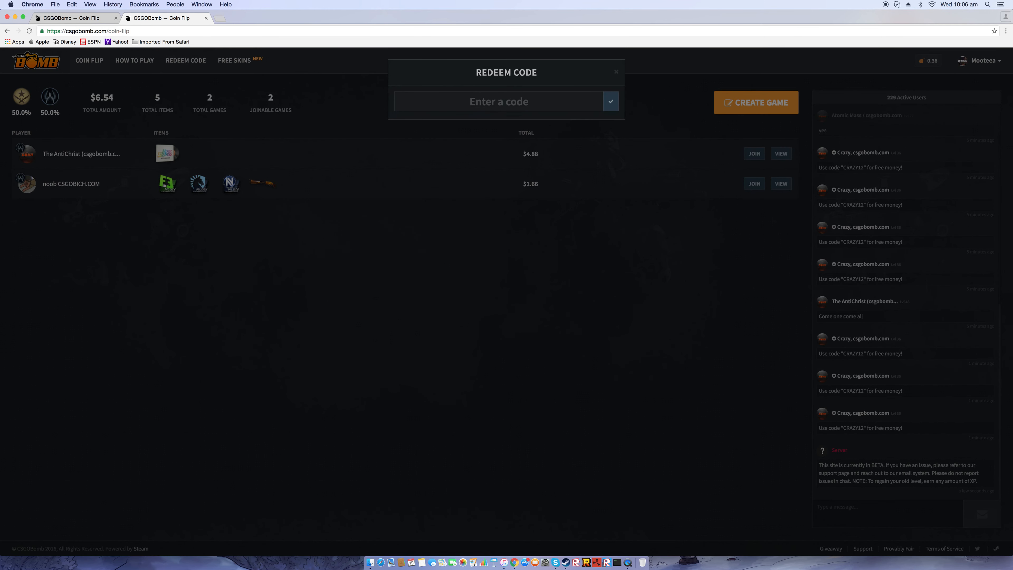
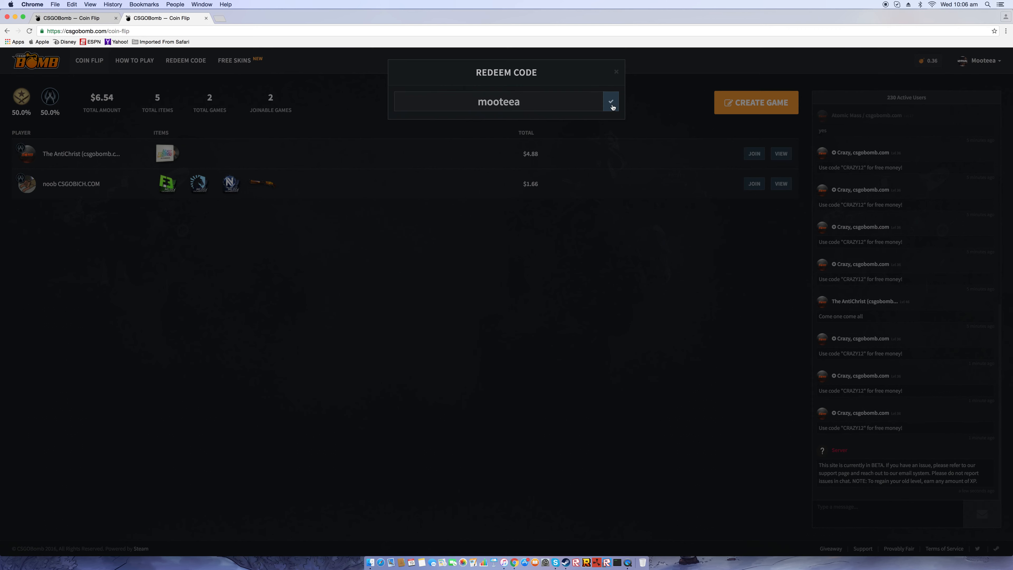
{"action": "left_click", "coordinate": [610, 101]}
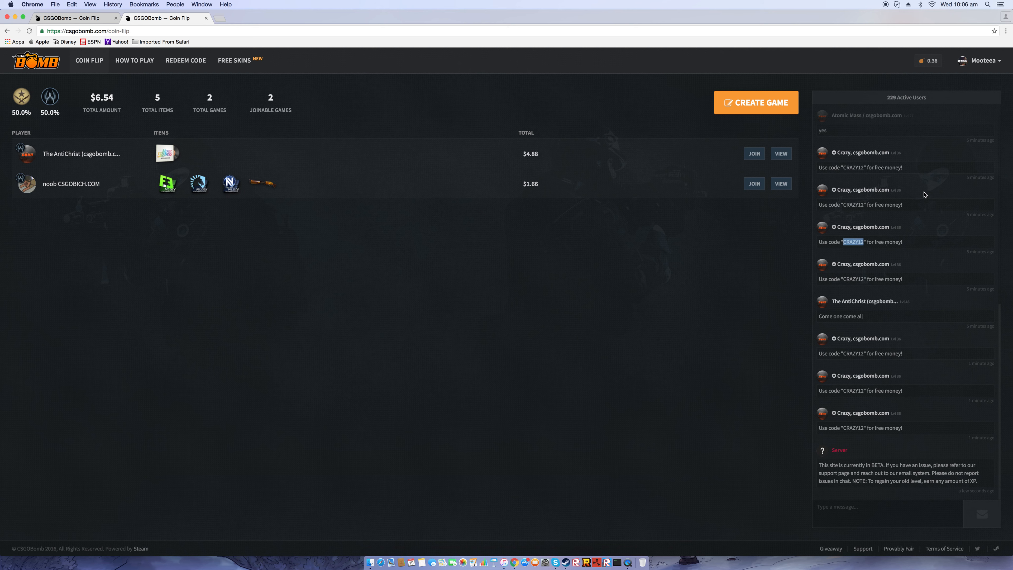
{"action": "mouse_move", "coordinate": [906, 362]}
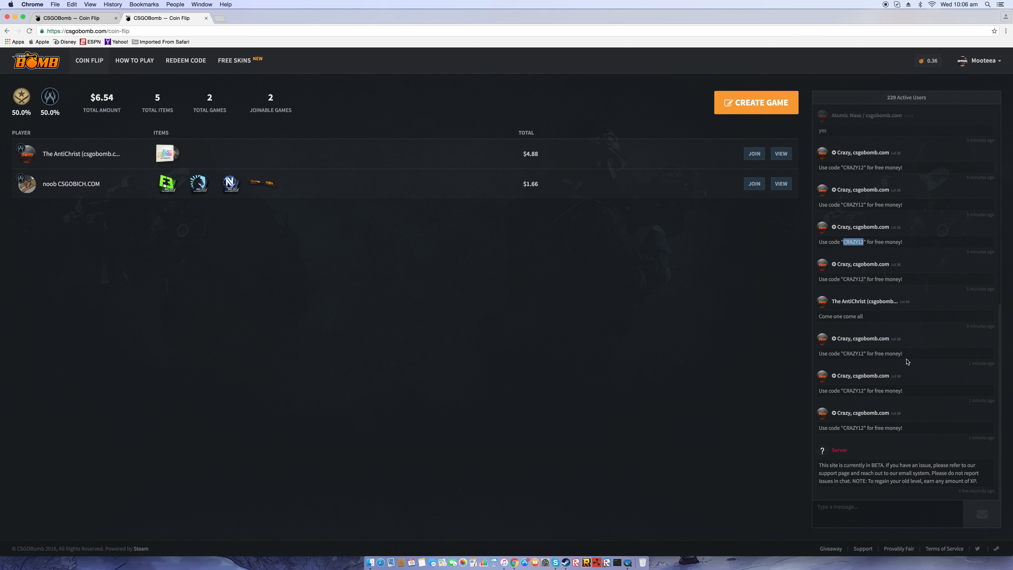
{"action": "mouse_move", "coordinate": [381, 300]}
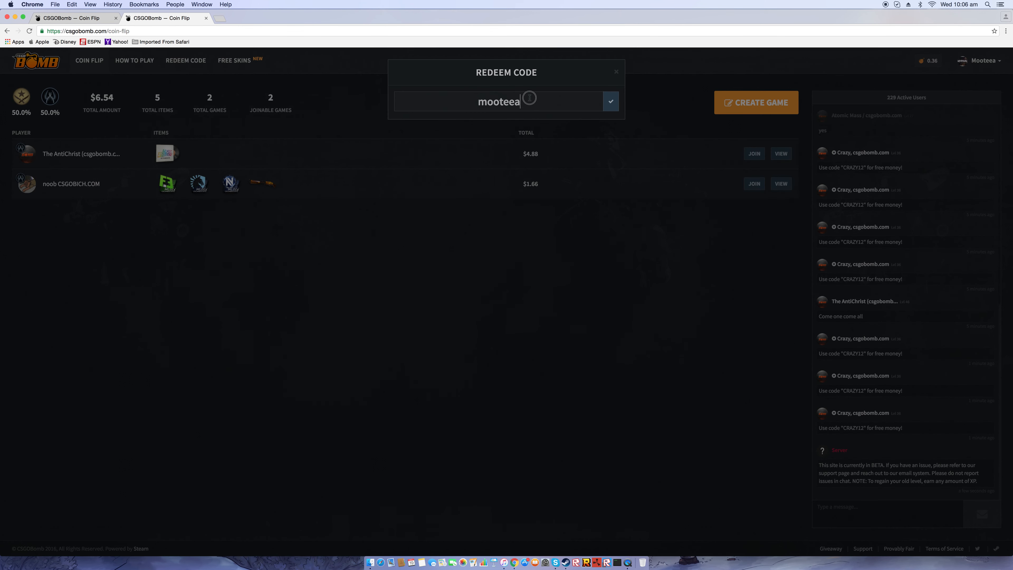
Submit the redeem code CRAZY12, which is refused, and close the form
{"action": "type", "text": "CRAZY12"}
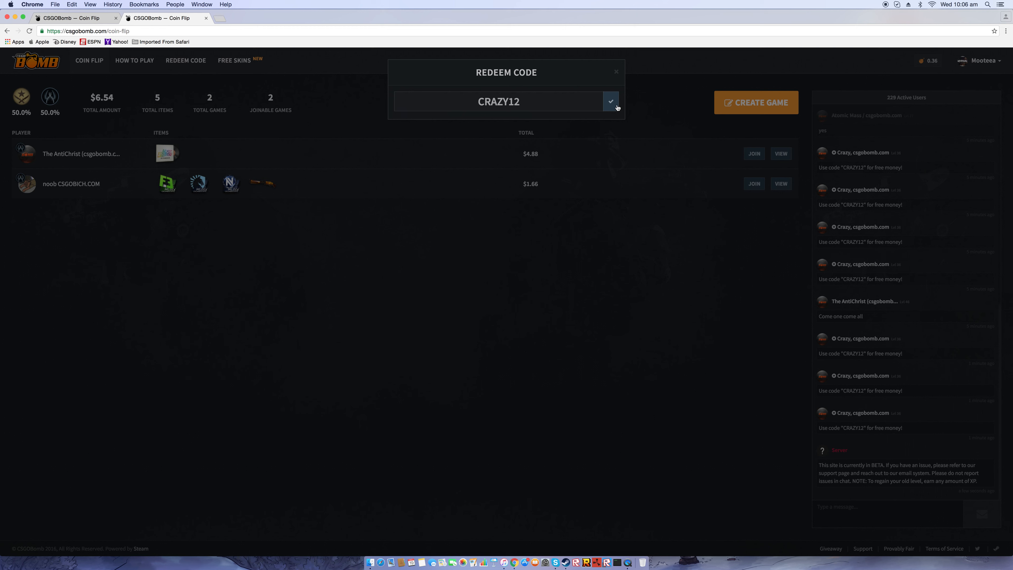
{"action": "left_click", "coordinate": [609, 102]}
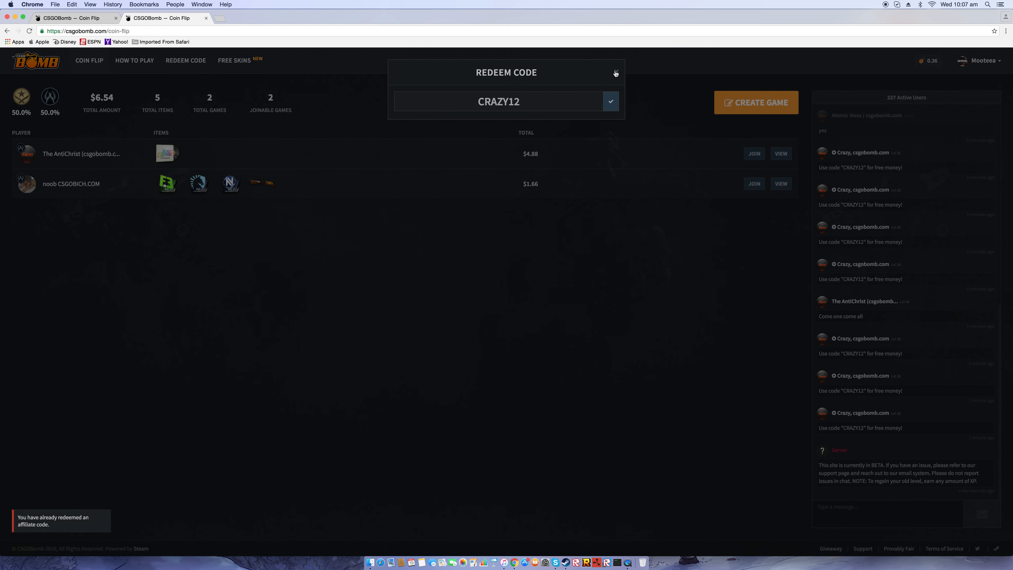
{"action": "left_click", "coordinate": [615, 72]}
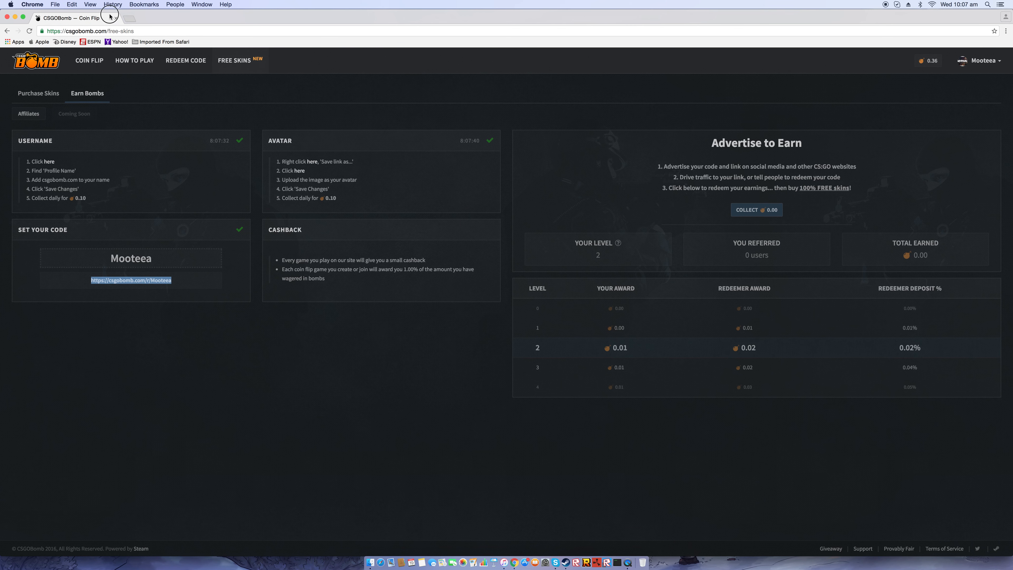
Close the referral tab to return to the Free Skins affiliates tab
{"action": "left_click", "coordinate": [88, 61]}
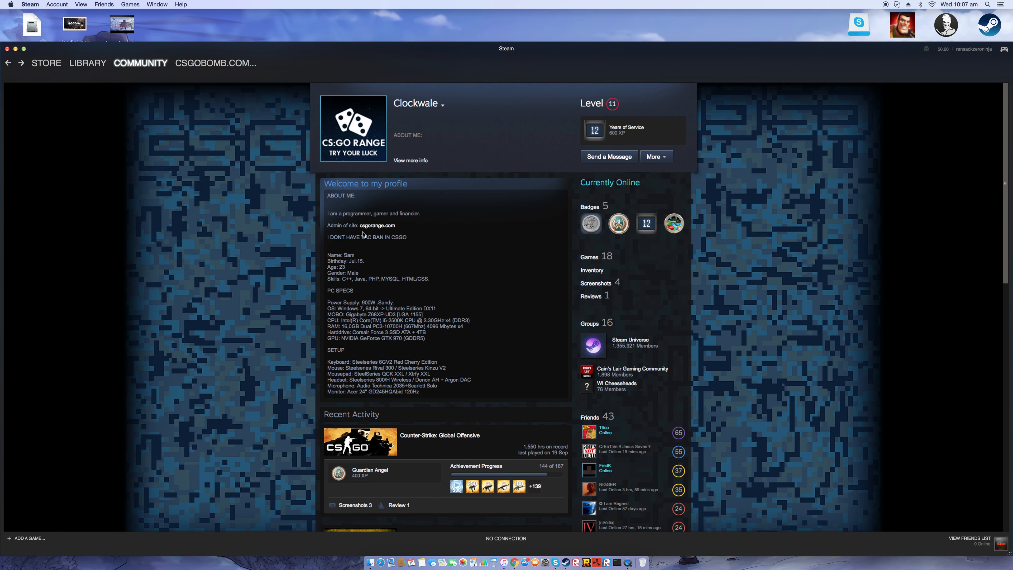
Scroll through Clockwale's Steam profile recent games and comments
{"action": "scroll", "scroll_direction": "down", "scroll_amount": 3}
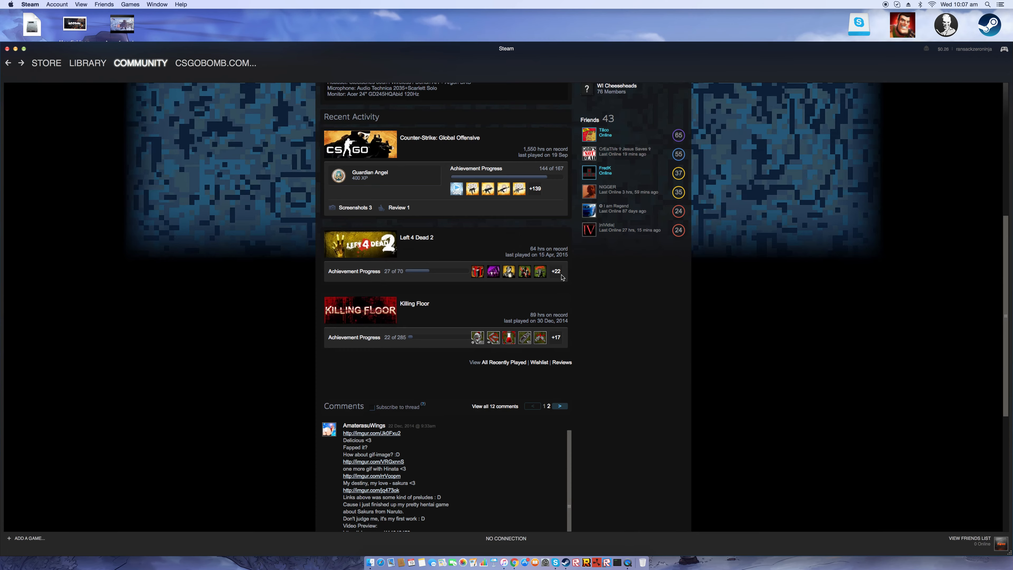
{"action": "scroll", "scroll_direction": "down", "scroll_amount": 3}
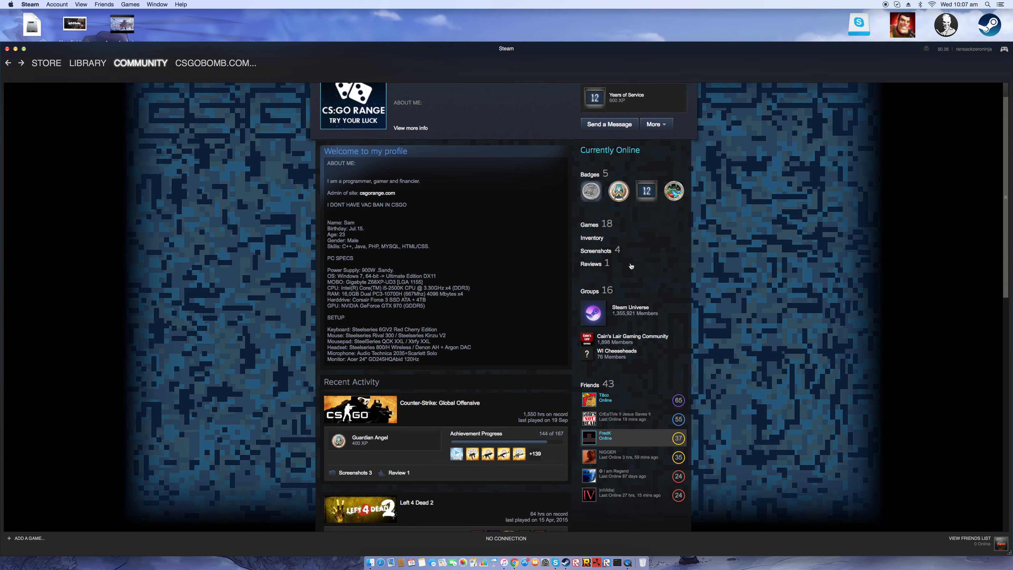
{"action": "scroll", "scroll_direction": "down", "scroll_amount": 3}
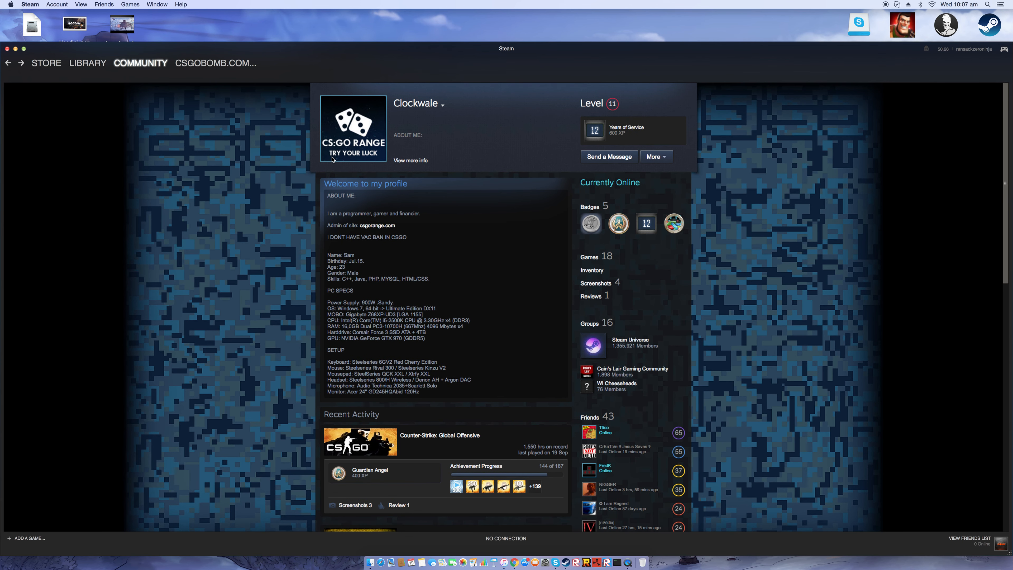
{"action": "mouse_move", "coordinate": [324, 228]}
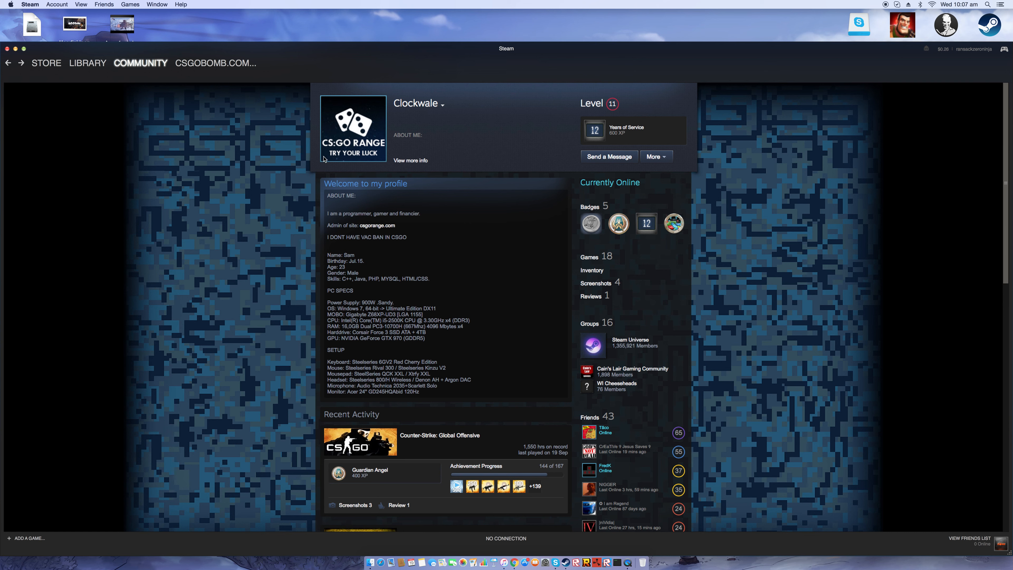
{"action": "mouse_move", "coordinate": [320, 37]}
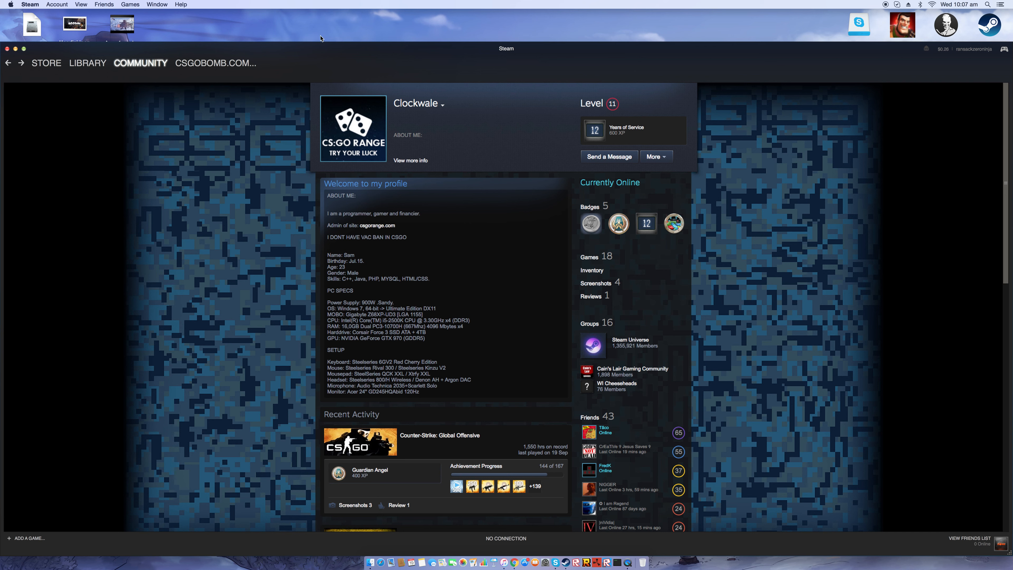
{"action": "mouse_move", "coordinate": [321, 38]}
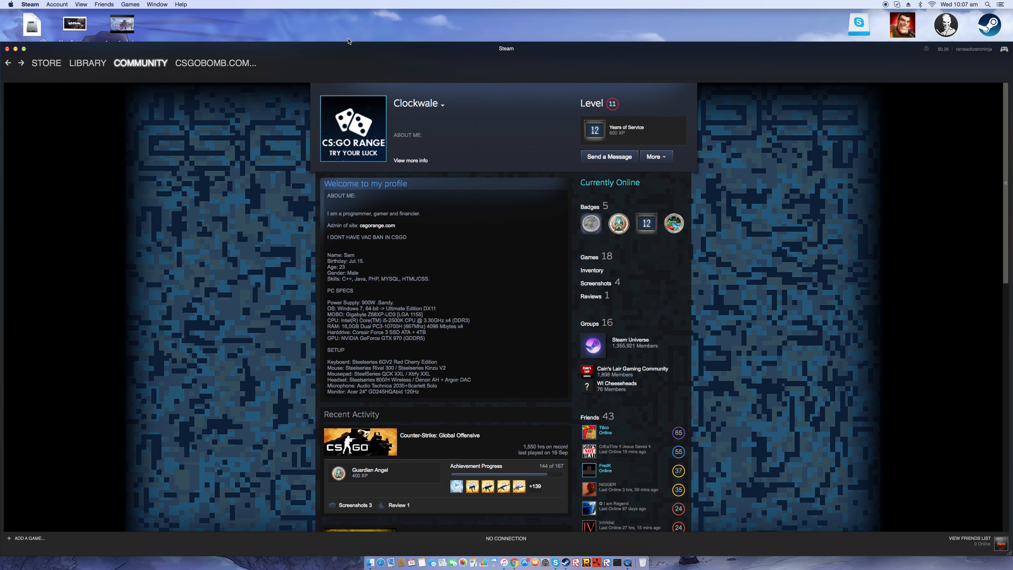
{"action": "mouse_move", "coordinate": [363, 32]}
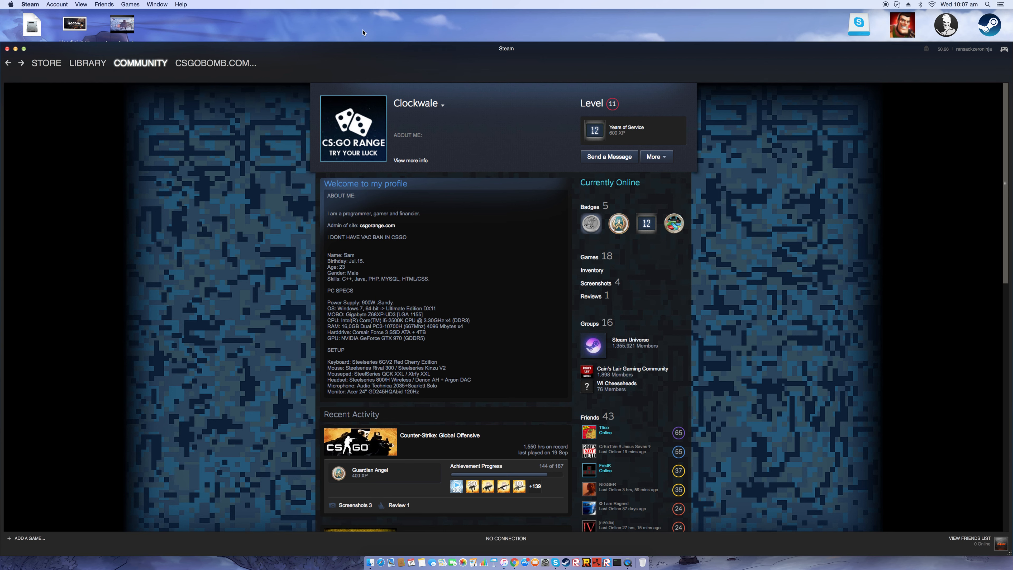
{"action": "mouse_move", "coordinate": [348, 11]}
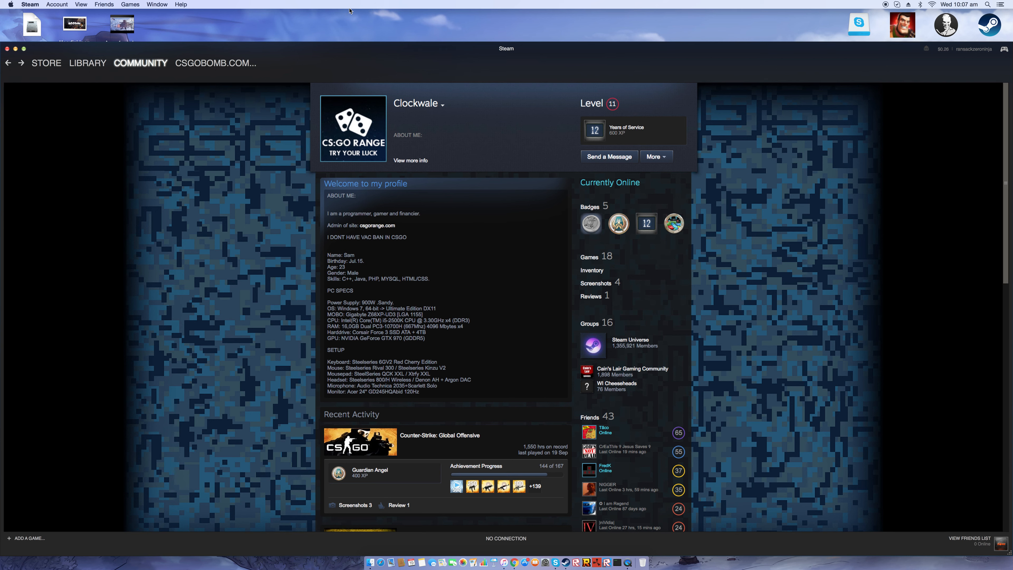